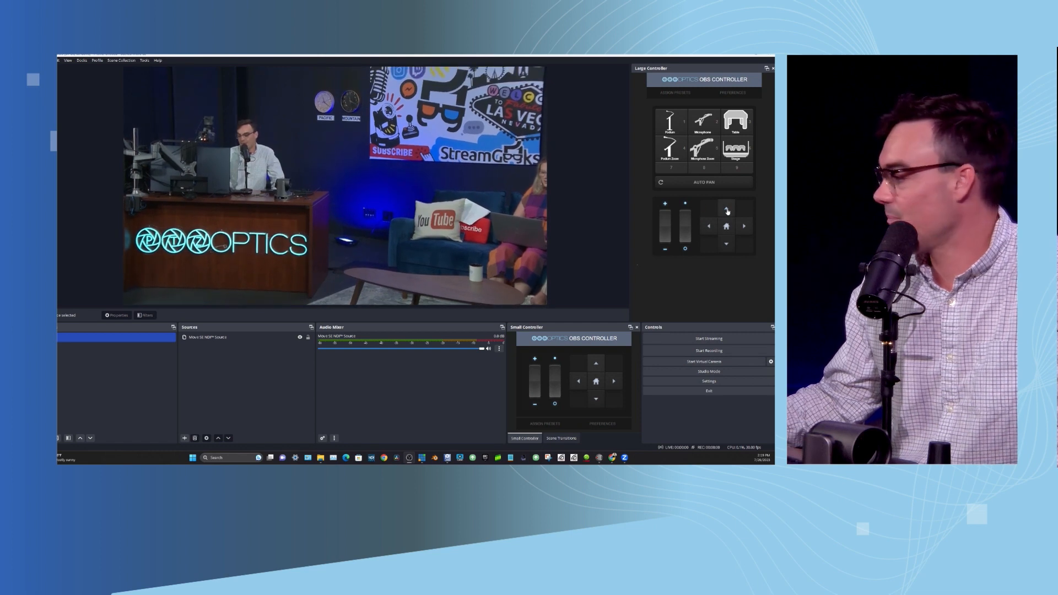
Delete the Move SE NDI™ Source from the scene and confirm the removal.
click(229, 337)
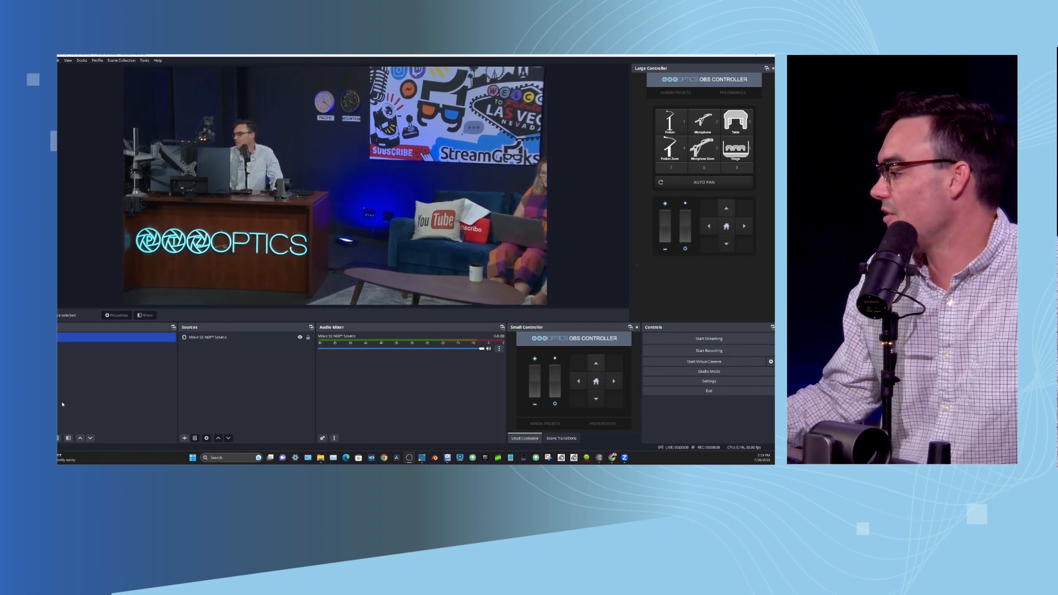
click(195, 437)
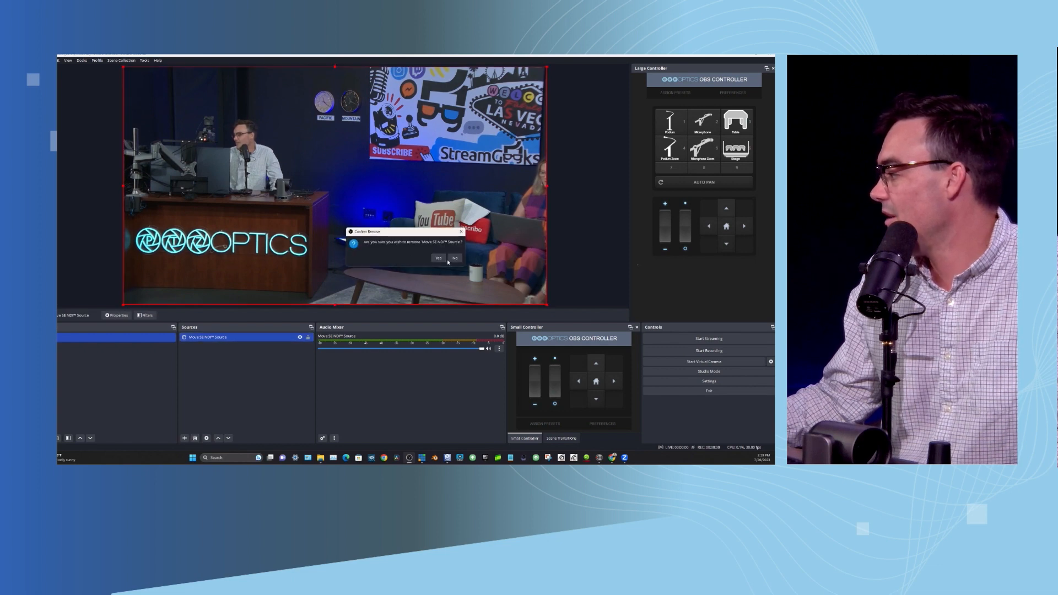
click(438, 259)
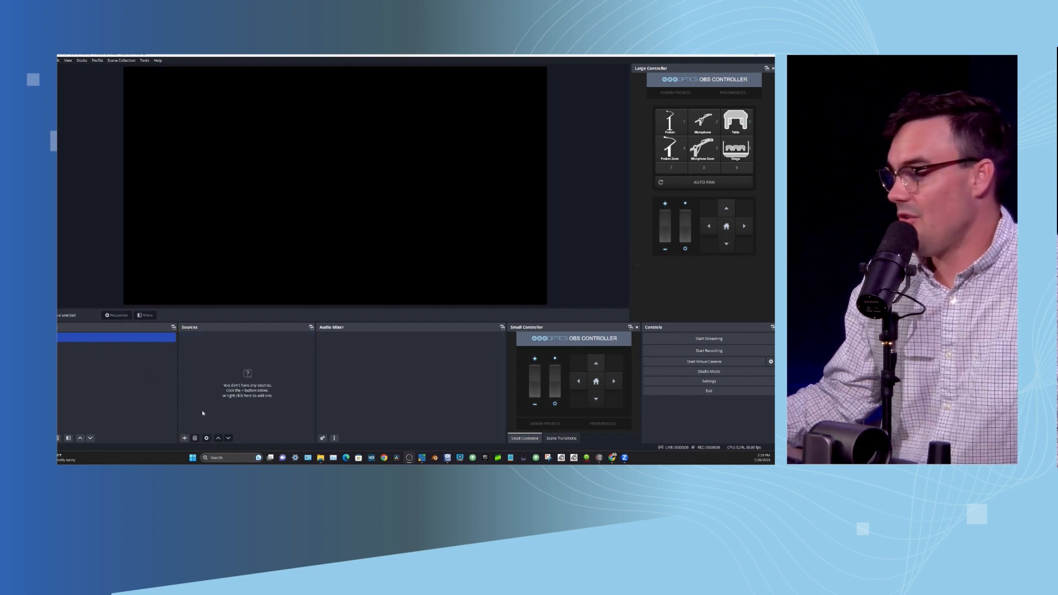
Add an NDI™ Source and name it 'Move SE NDI™ Source'.
click(184, 437)
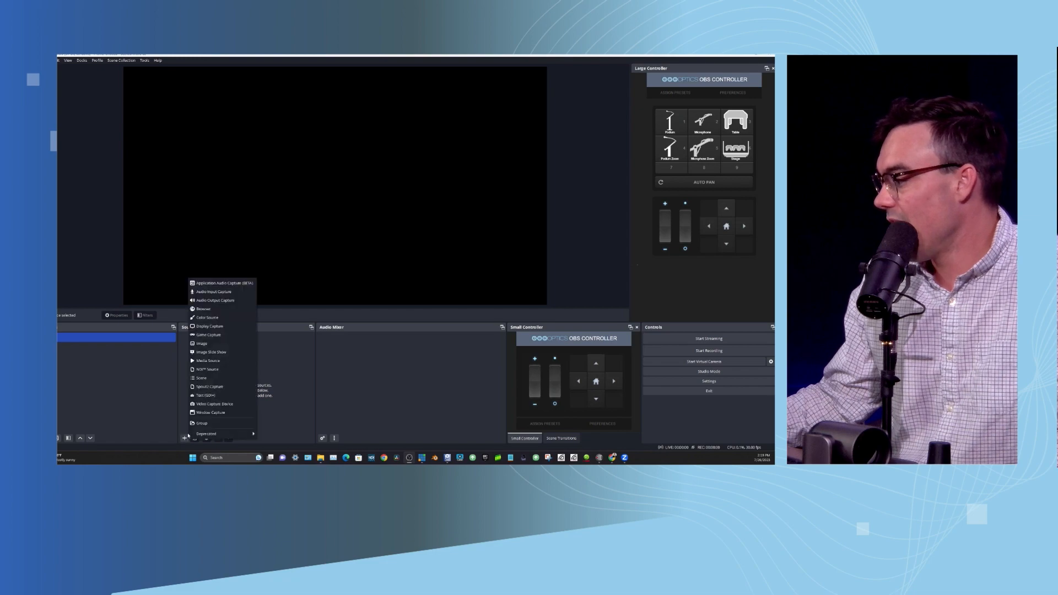
mouse_move(216, 351)
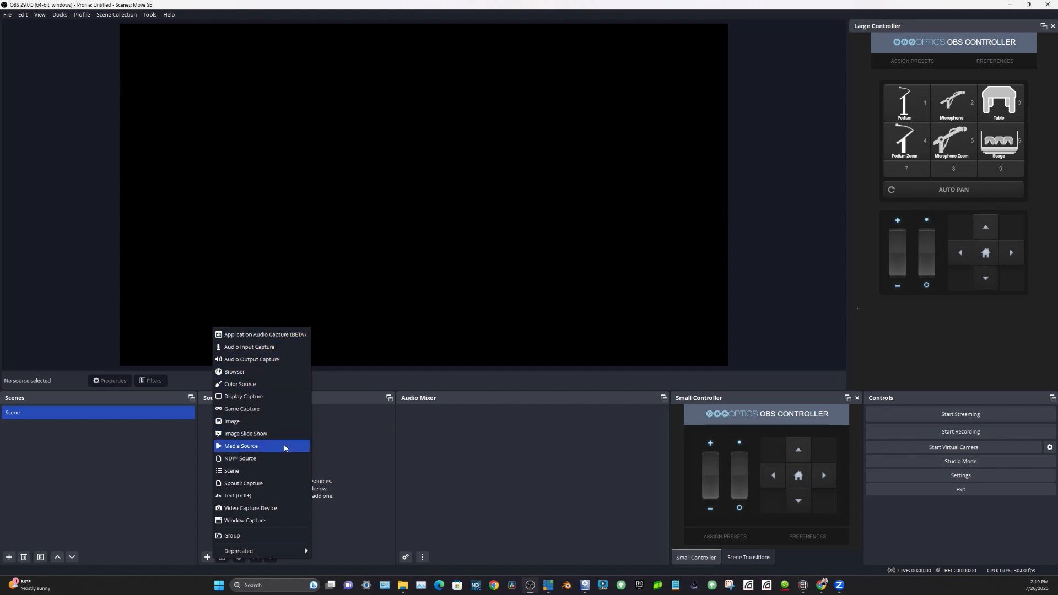
click(240, 458)
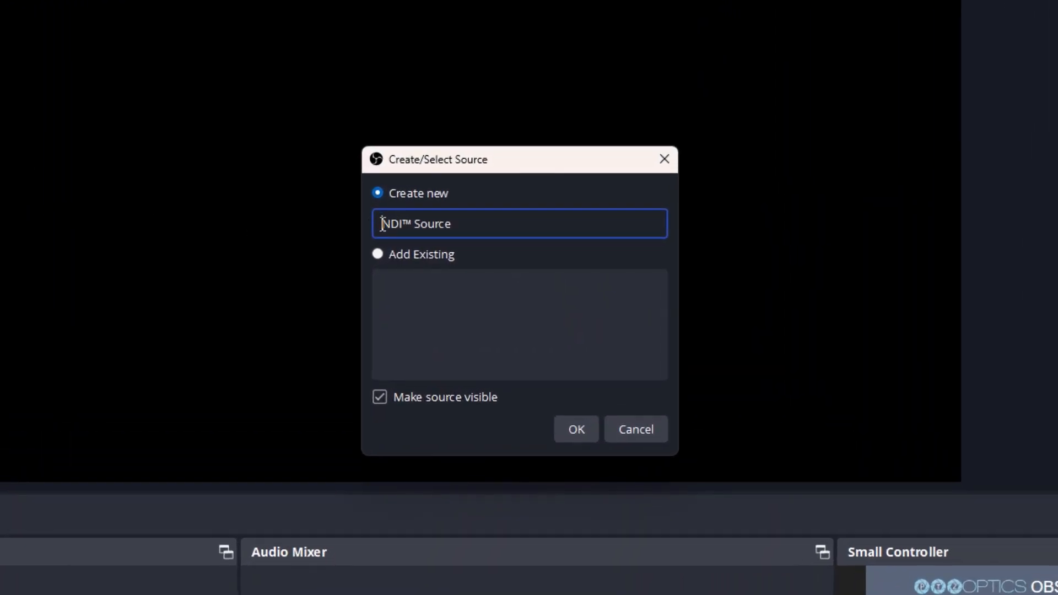
text(Move SE)
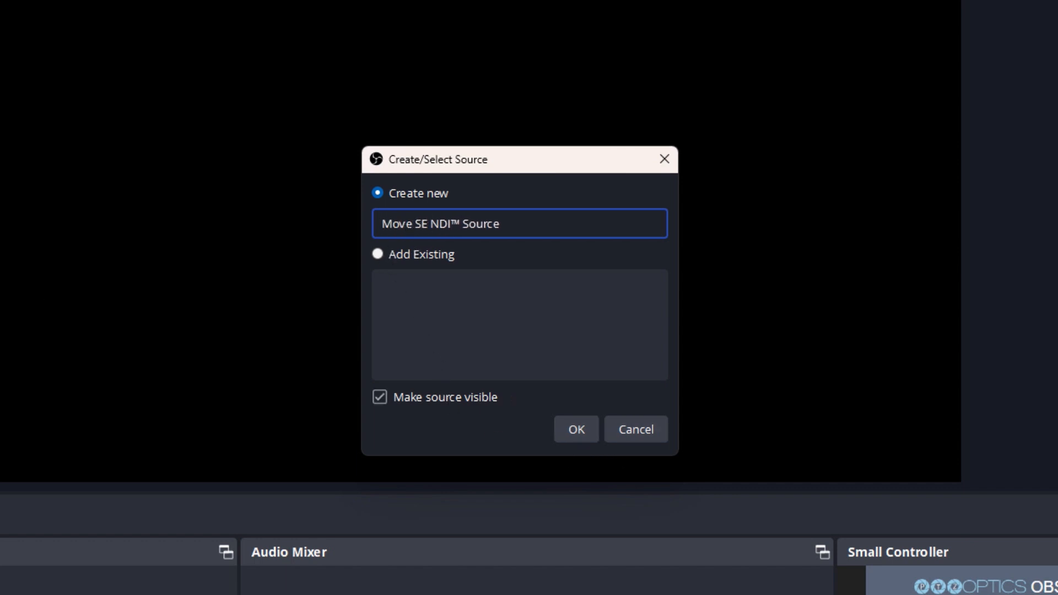
Point the source at MOVESE30XWALL (Chan 1, 192.168.21.56) with hardware acceleration enabled.
click(575, 429)
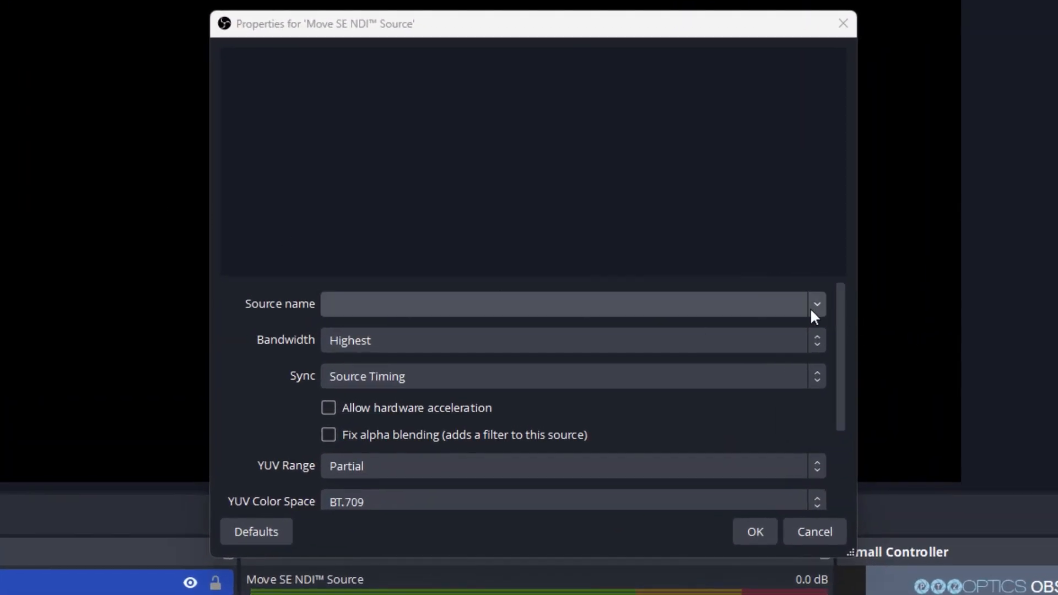
click(815, 304)
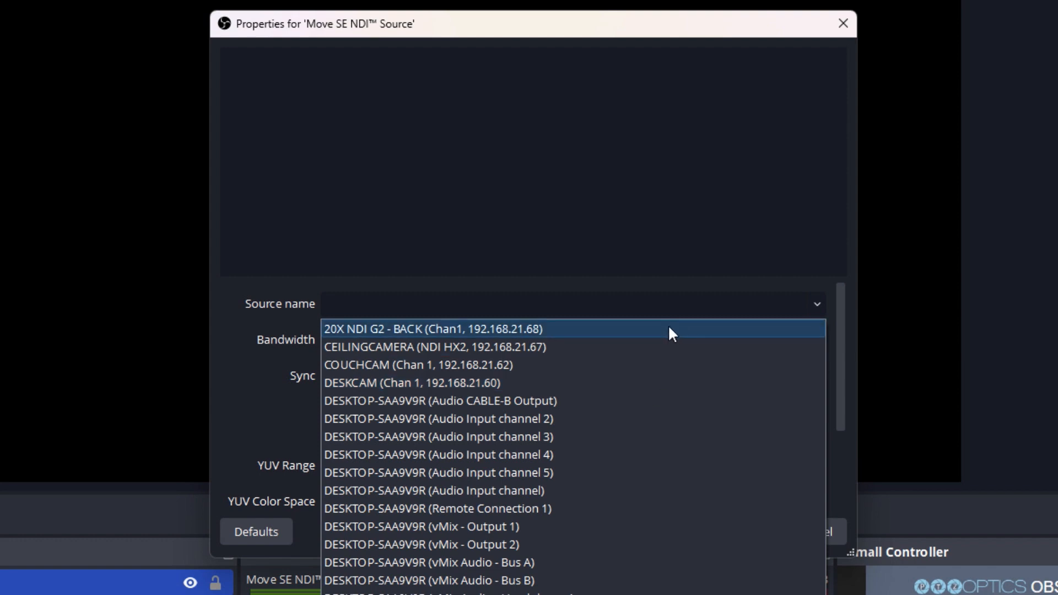
mouse_move(576, 400)
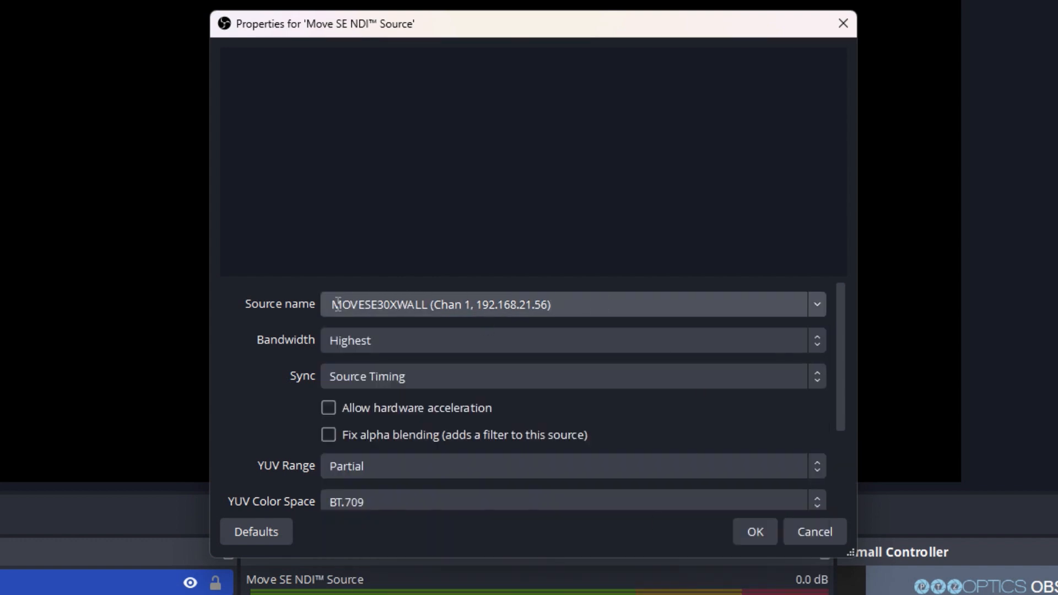
mouse_move(394, 355)
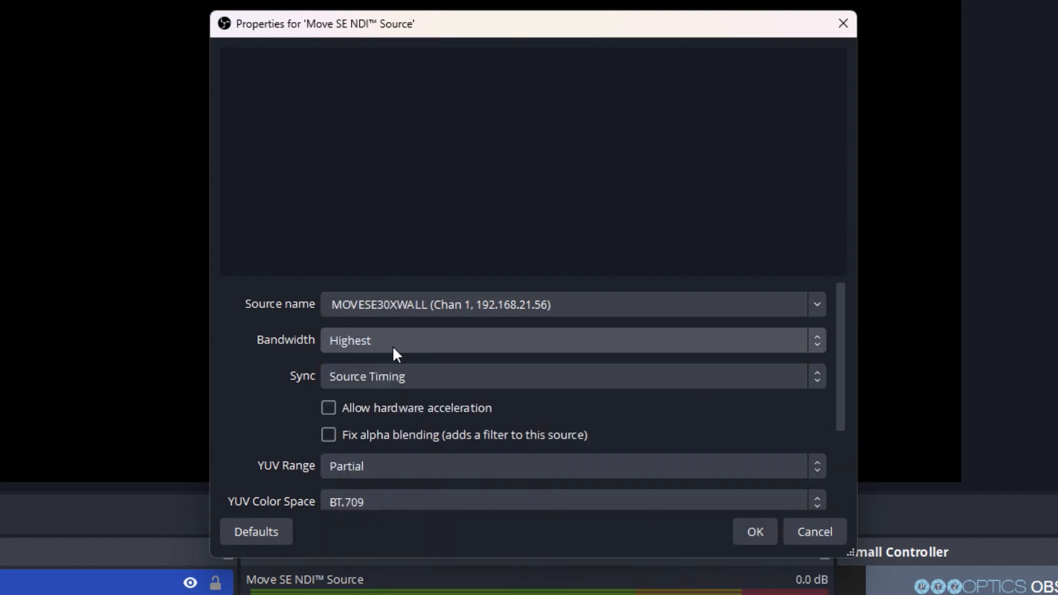
mouse_move(449, 358)
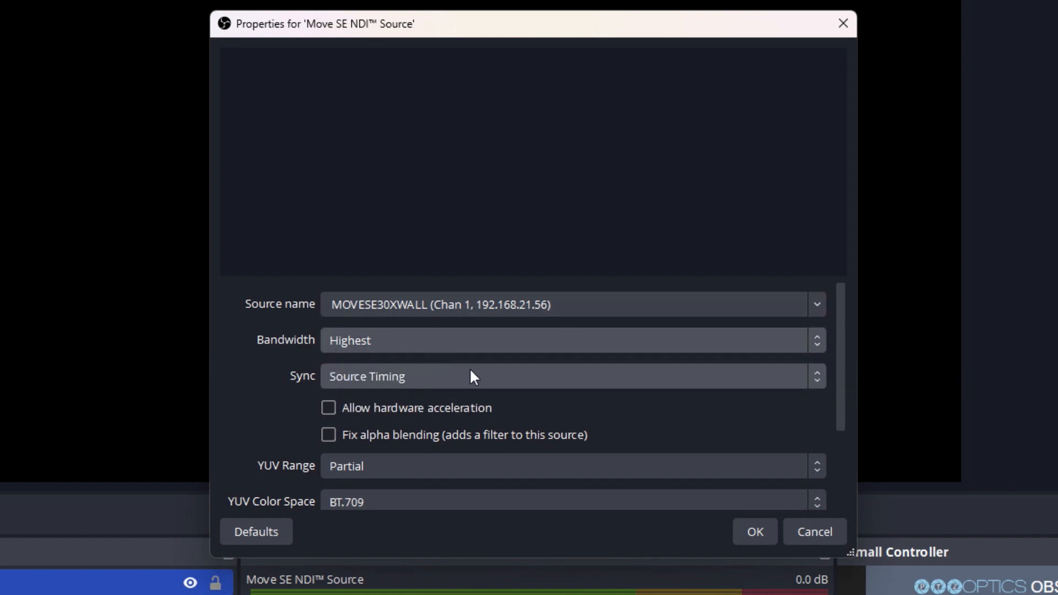
click(327, 407)
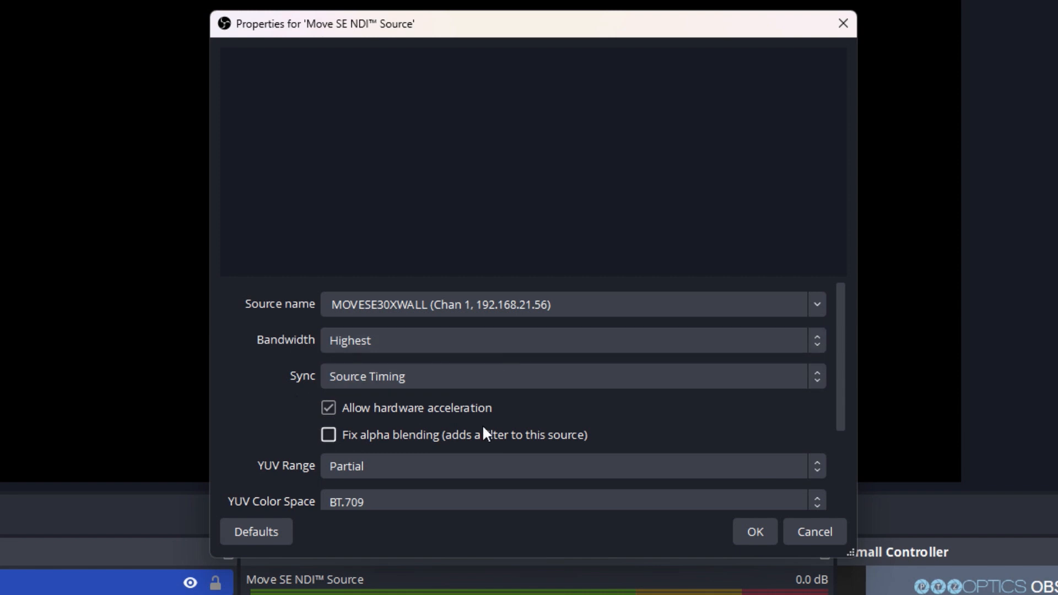
mouse_move(505, 399)
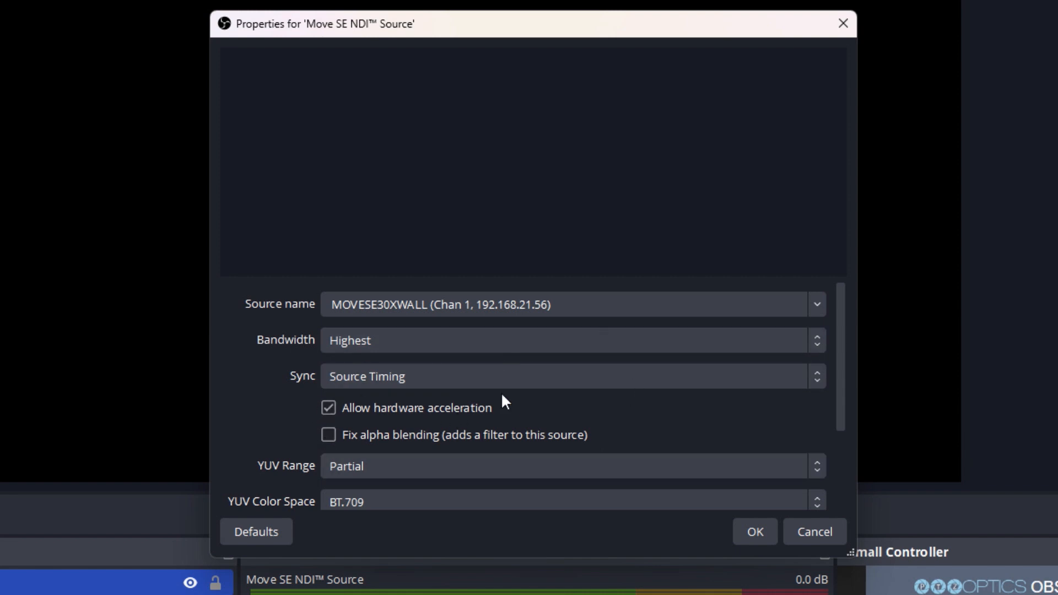
scroll(down, 3)
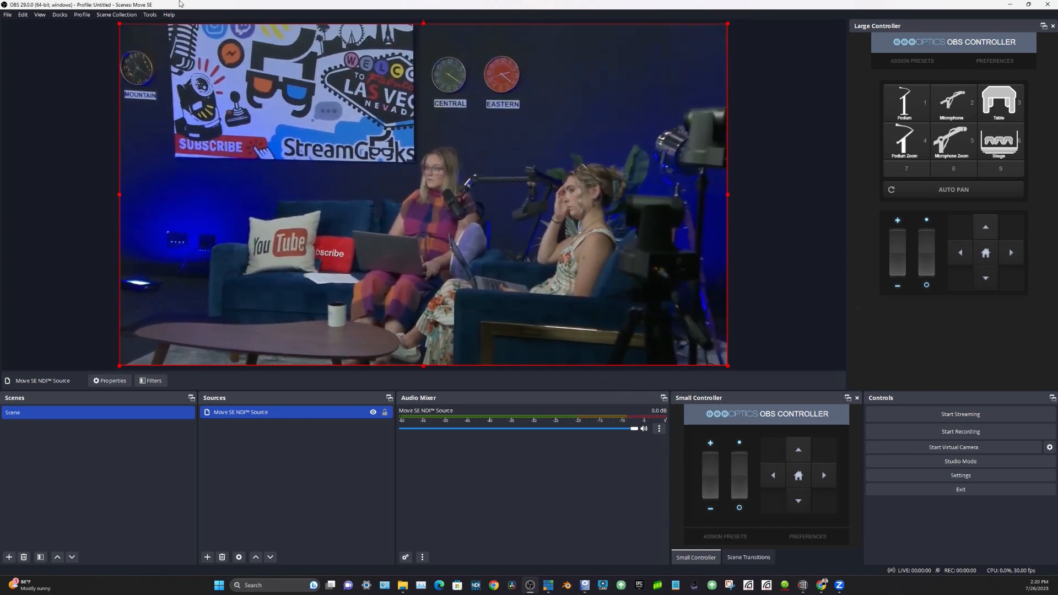
Bring up the Custom Browser Docks list and move the dialog aside.
click(59, 14)
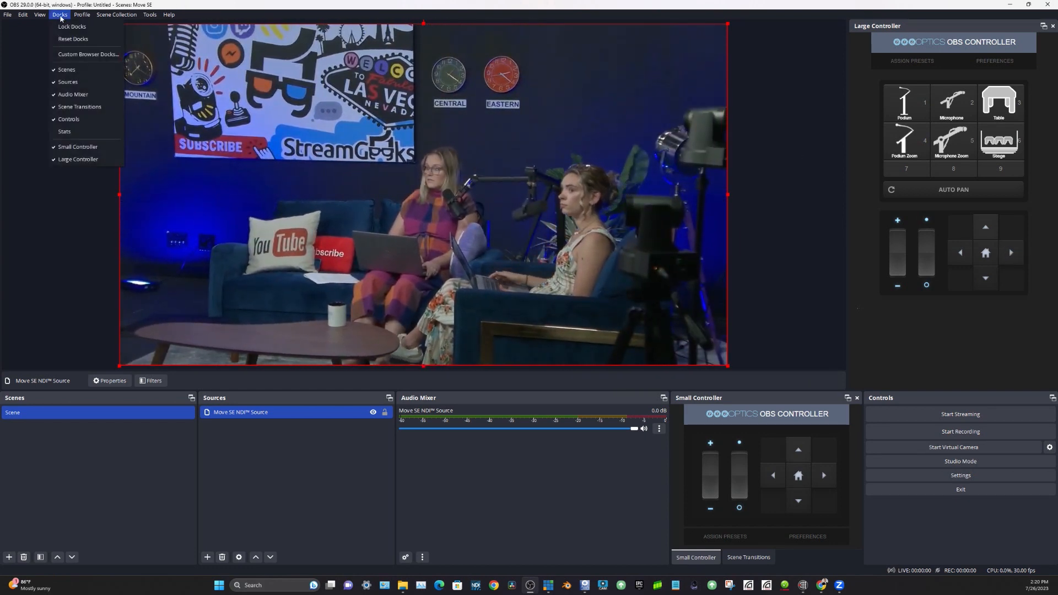
mouse_move(72, 26)
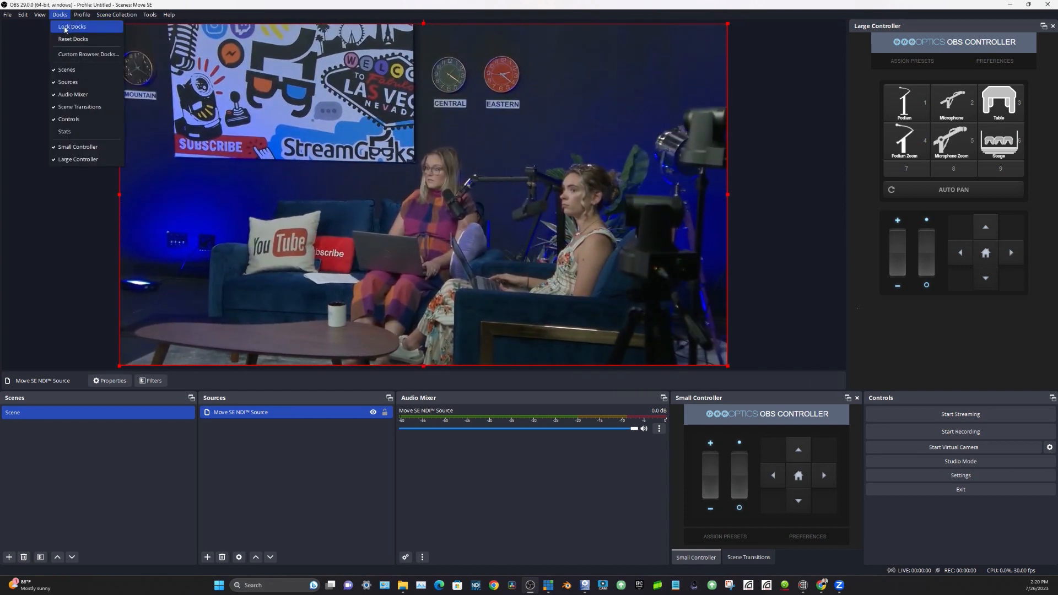
mouse_move(87, 54)
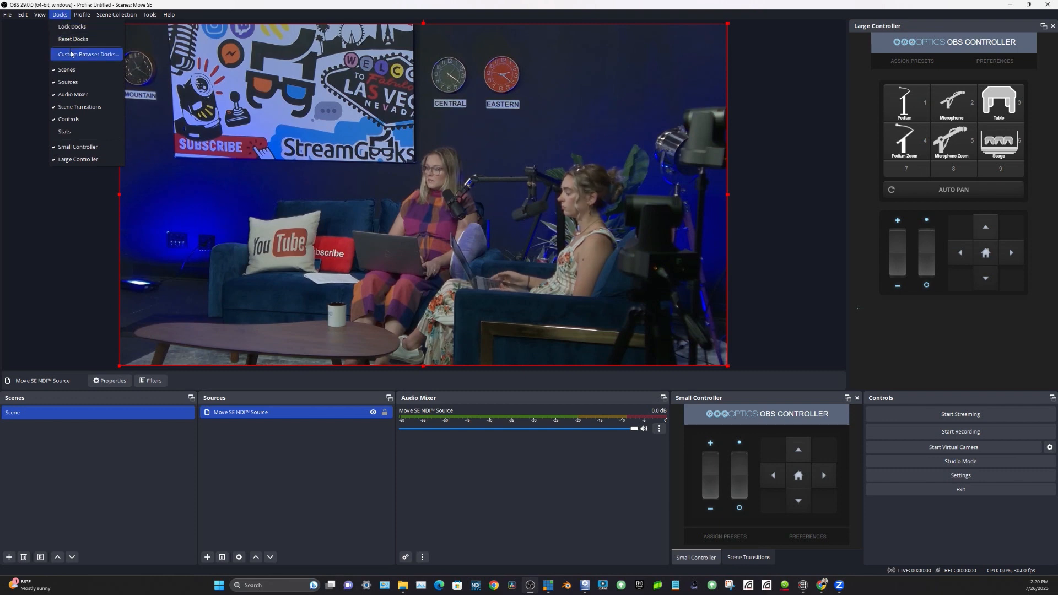
click(86, 54)
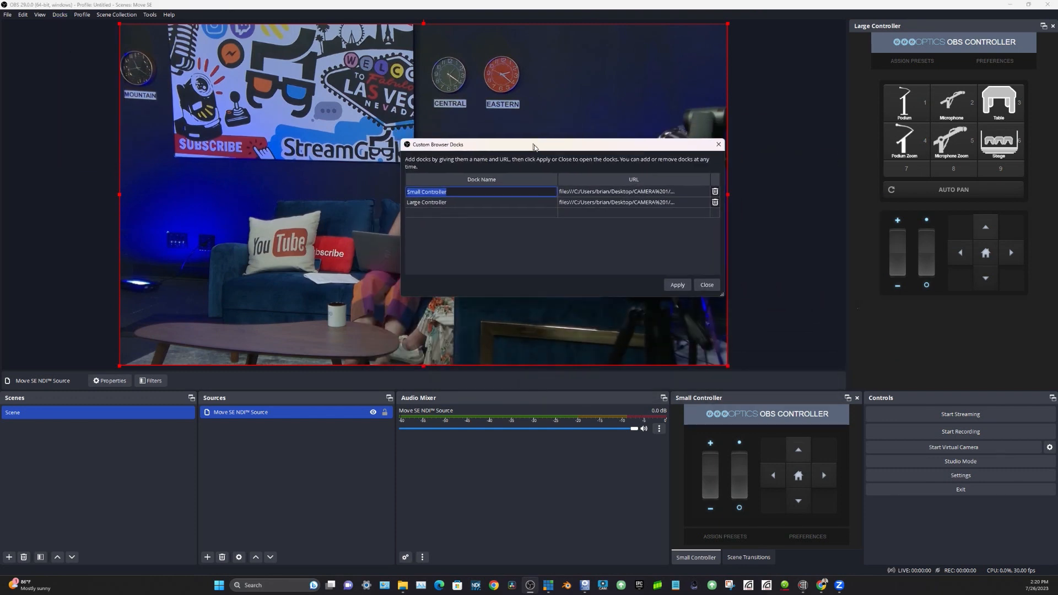
drag(533, 144, 513, 168)
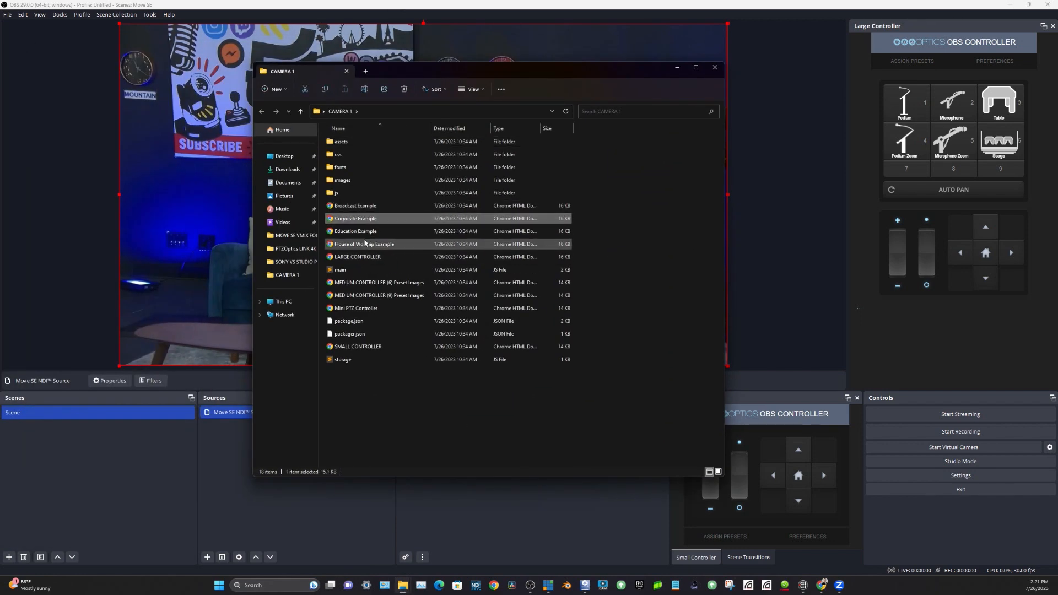
Open LARGE CONTROLLER from the CAMERA 1 folder in Chrome, then return to OBS.
click(356, 256)
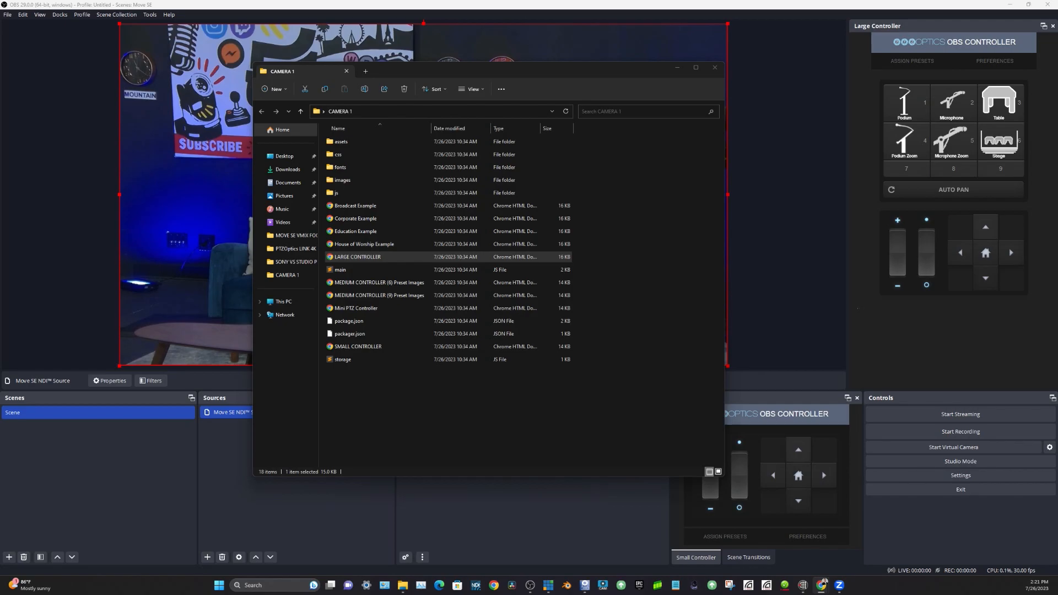
double_click(357, 256)
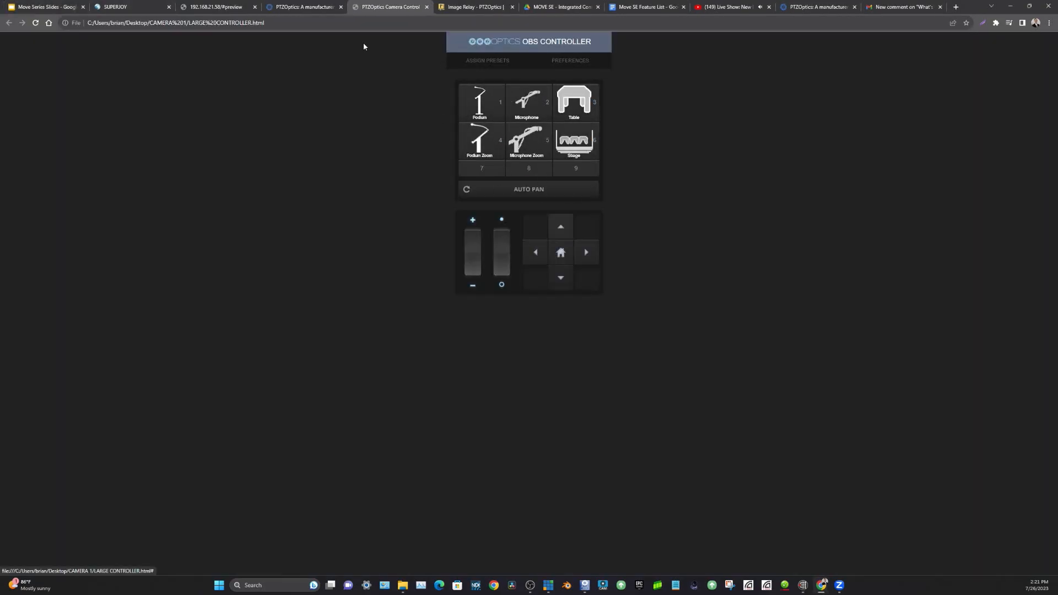
click(174, 22)
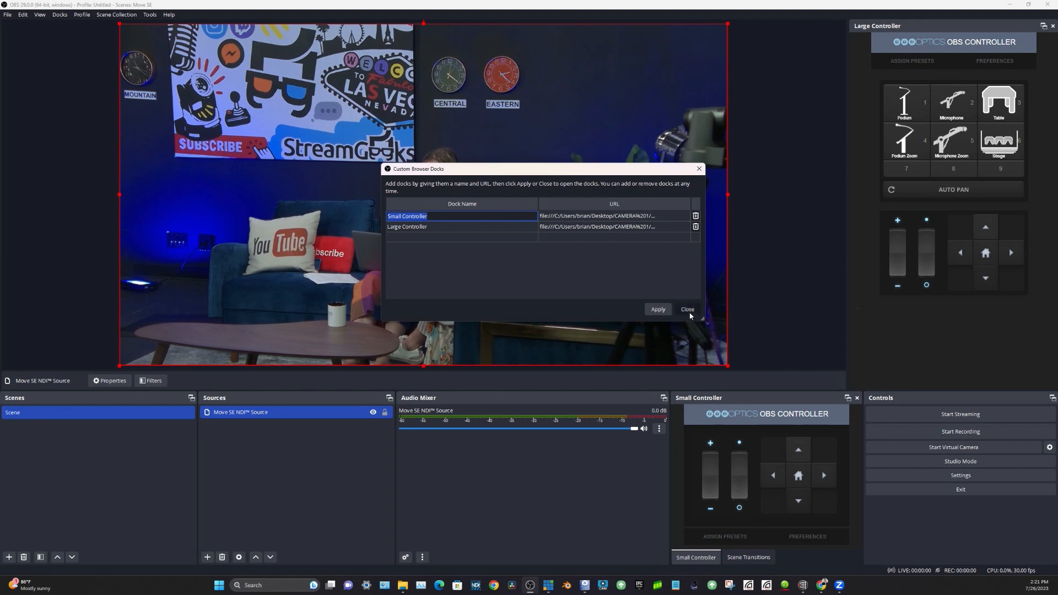
Store a camera position as preset 2, then pan left and tilt down onto the presenter.
click(687, 310)
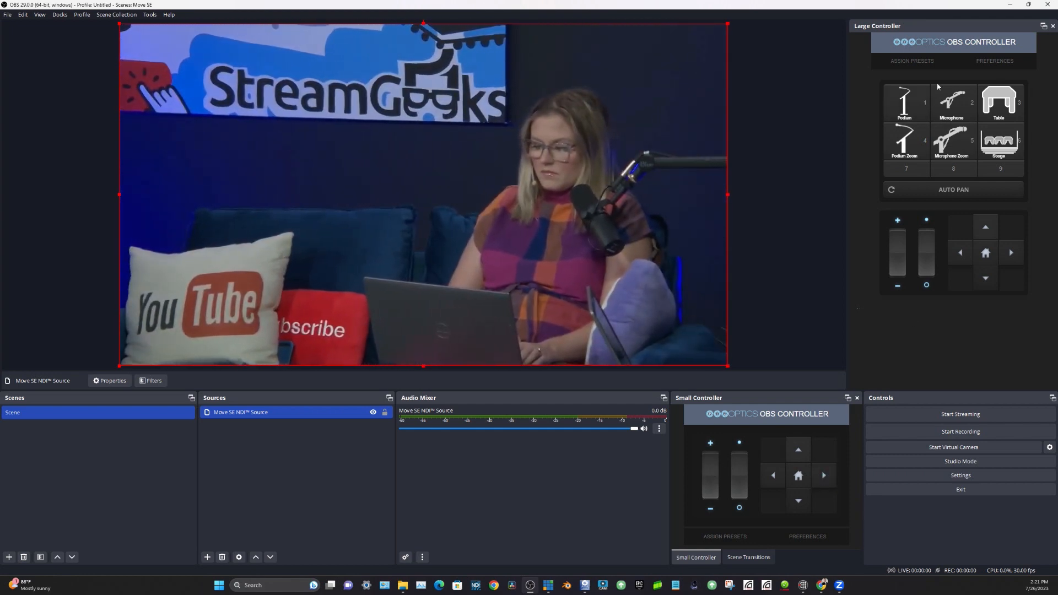
click(951, 103)
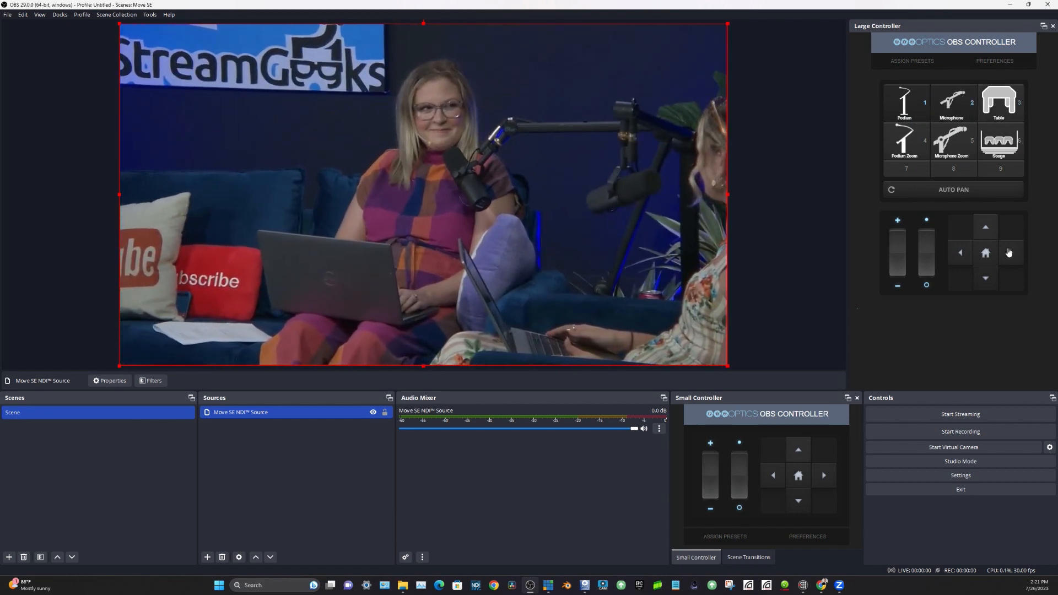
click(959, 252)
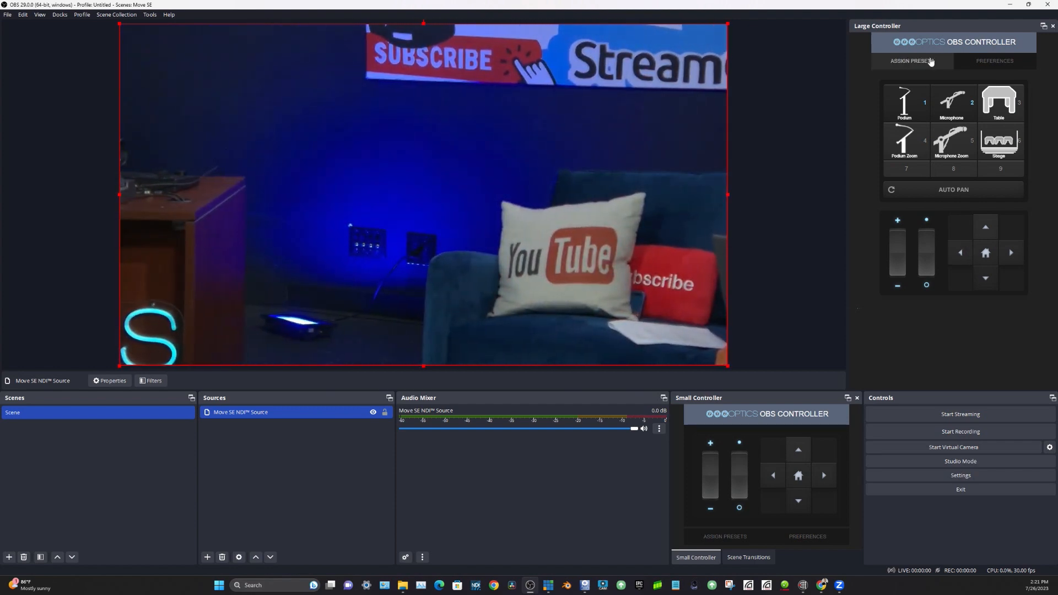
click(911, 61)
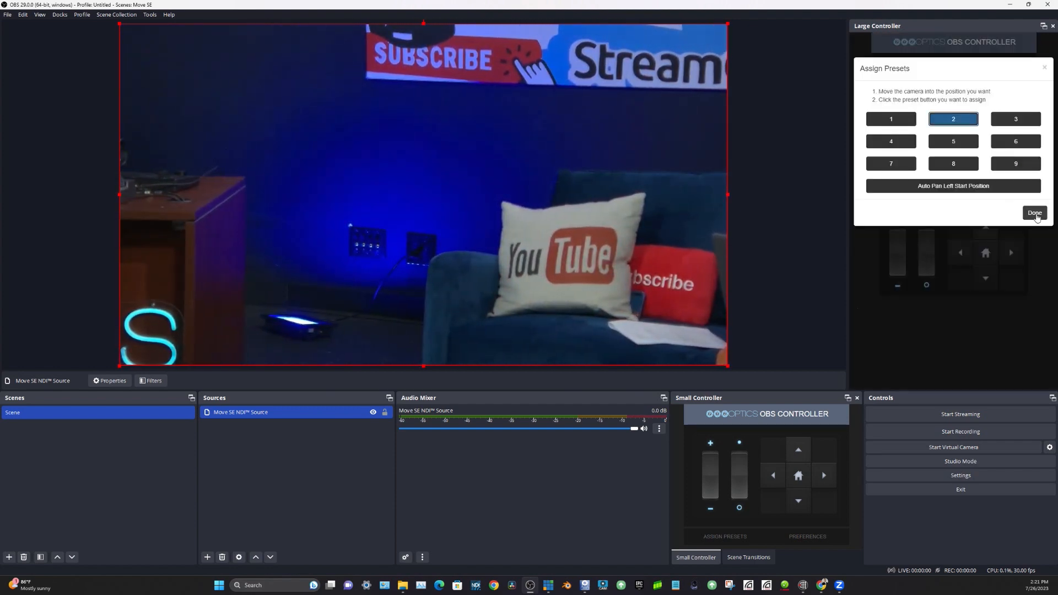
click(1033, 213)
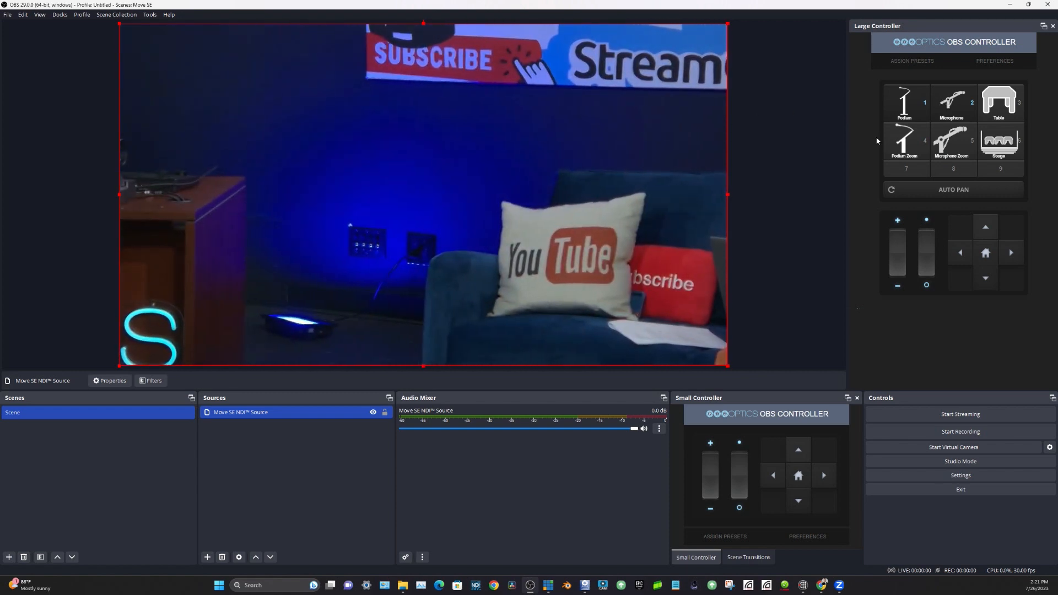
click(960, 252)
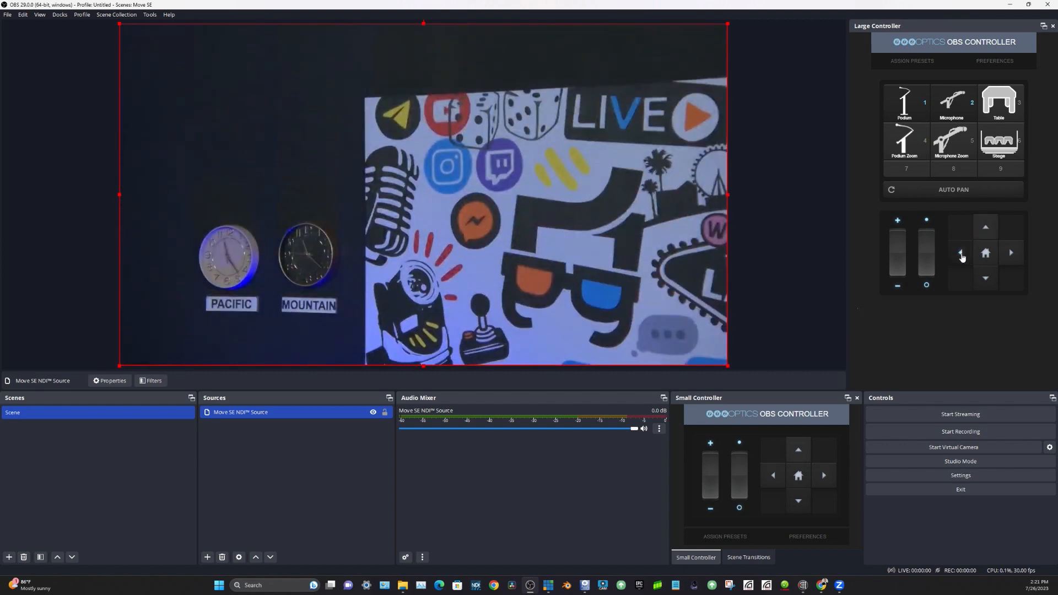
click(984, 278)
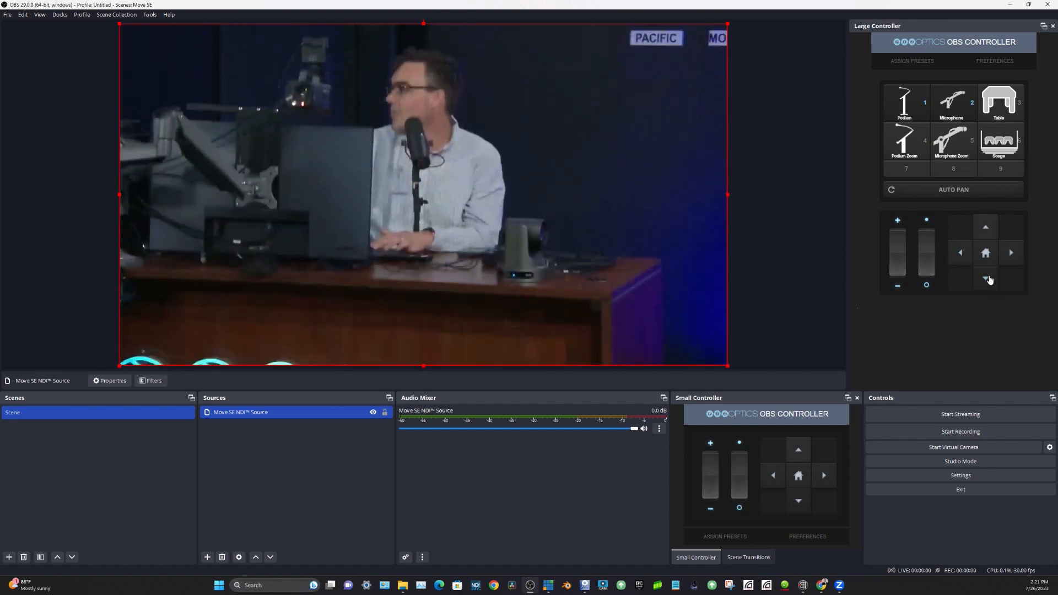
Toggle Flip on and back off, then reload the camera at 192.168.21.56.
click(994, 61)
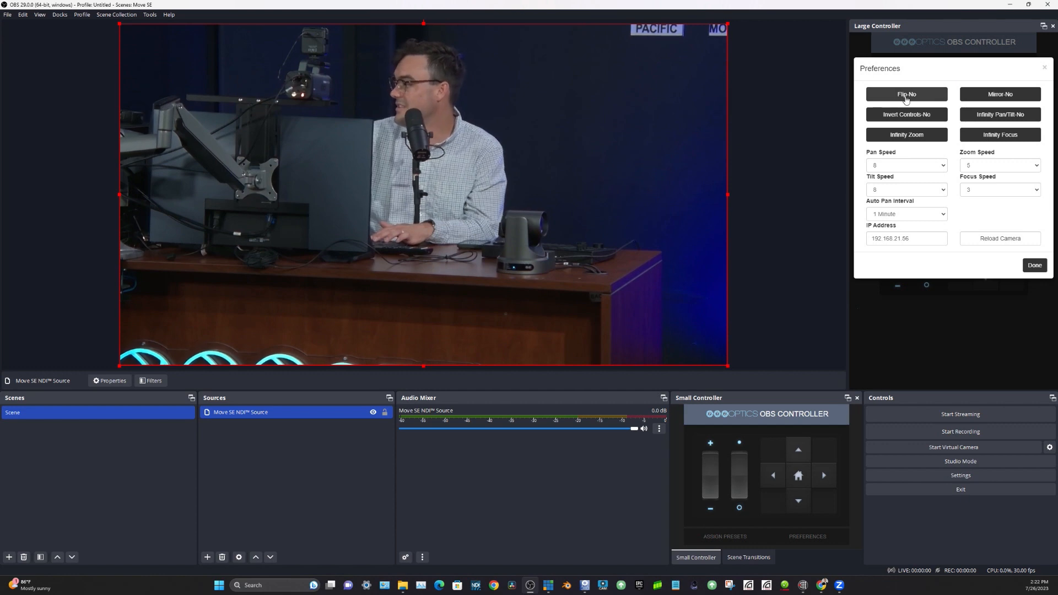
click(905, 93)
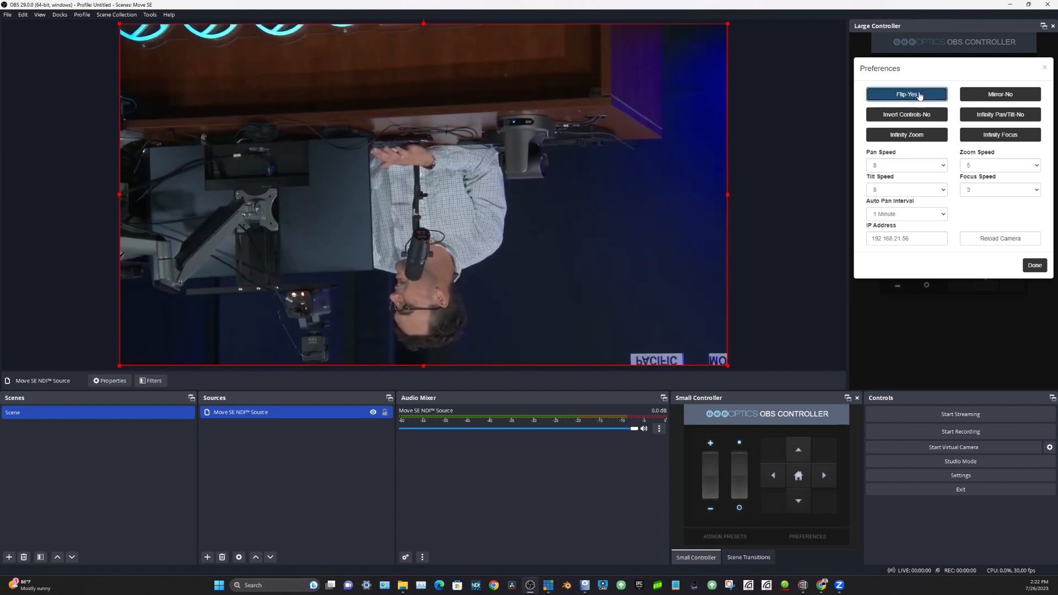
click(905, 94)
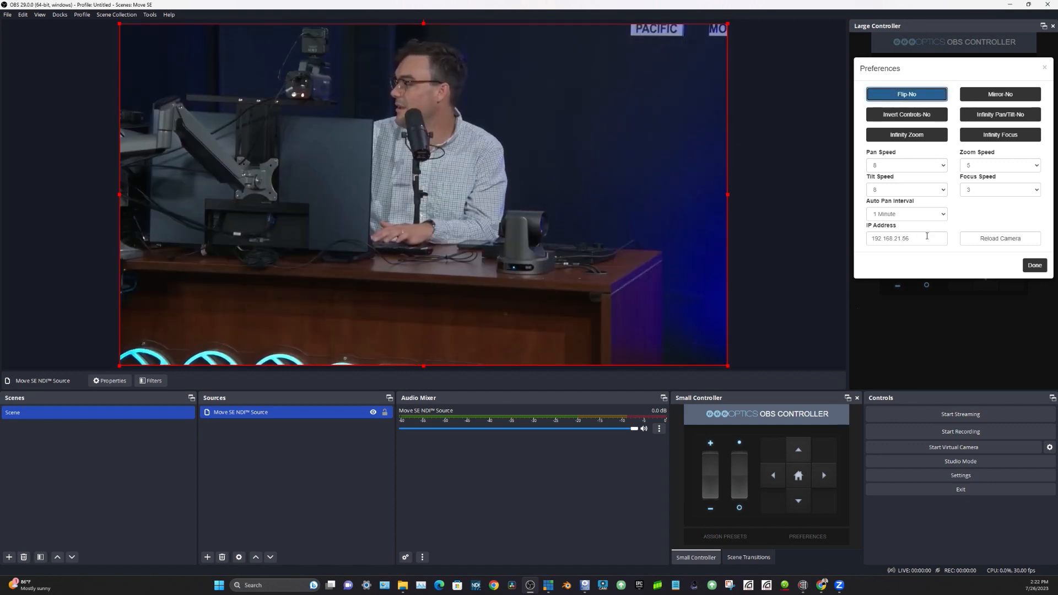
click(905, 237)
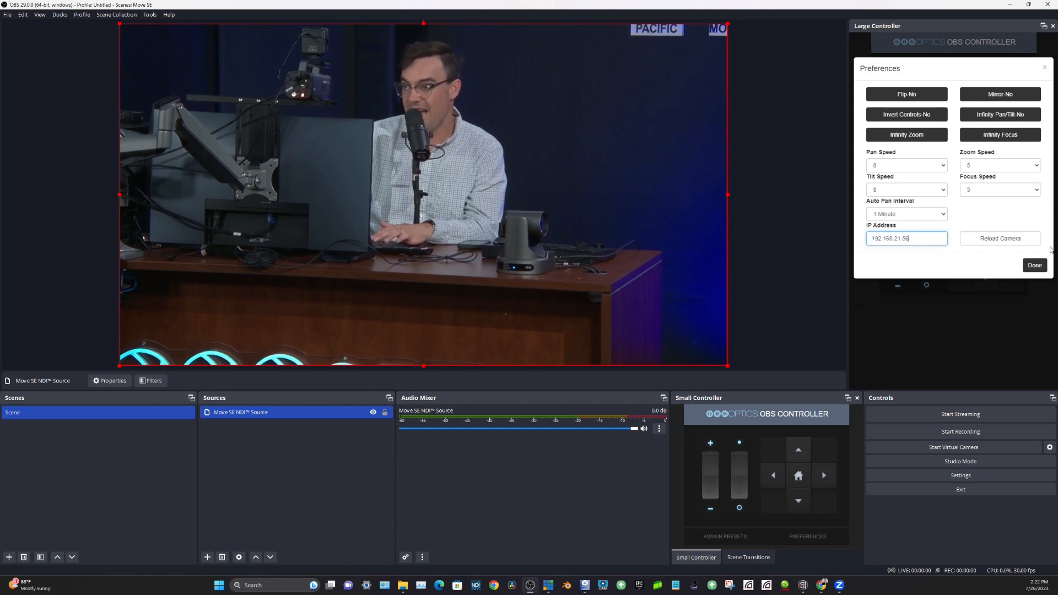
triple_click(906, 238)
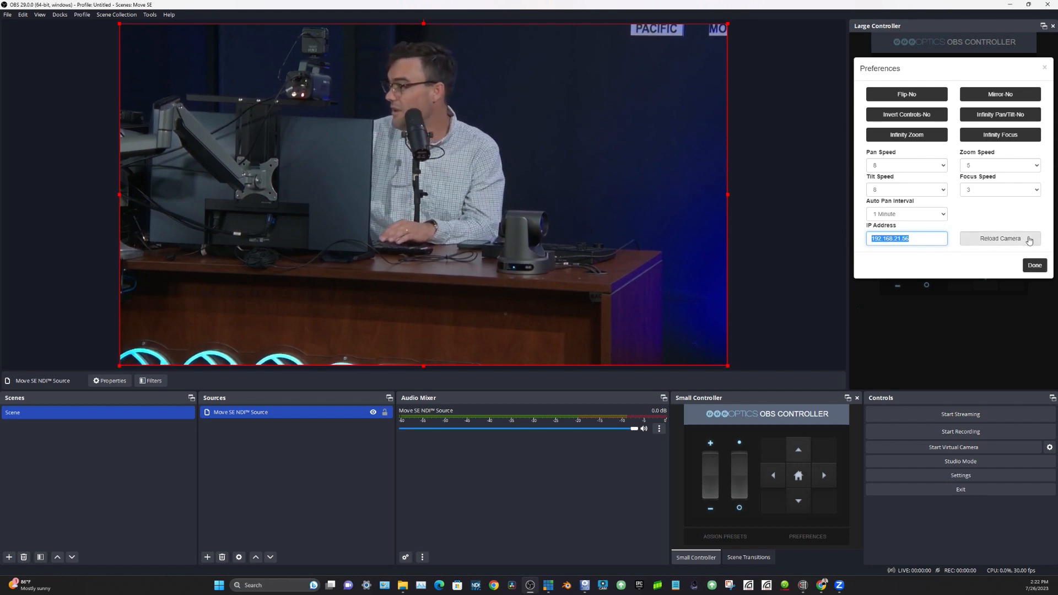
click(1034, 264)
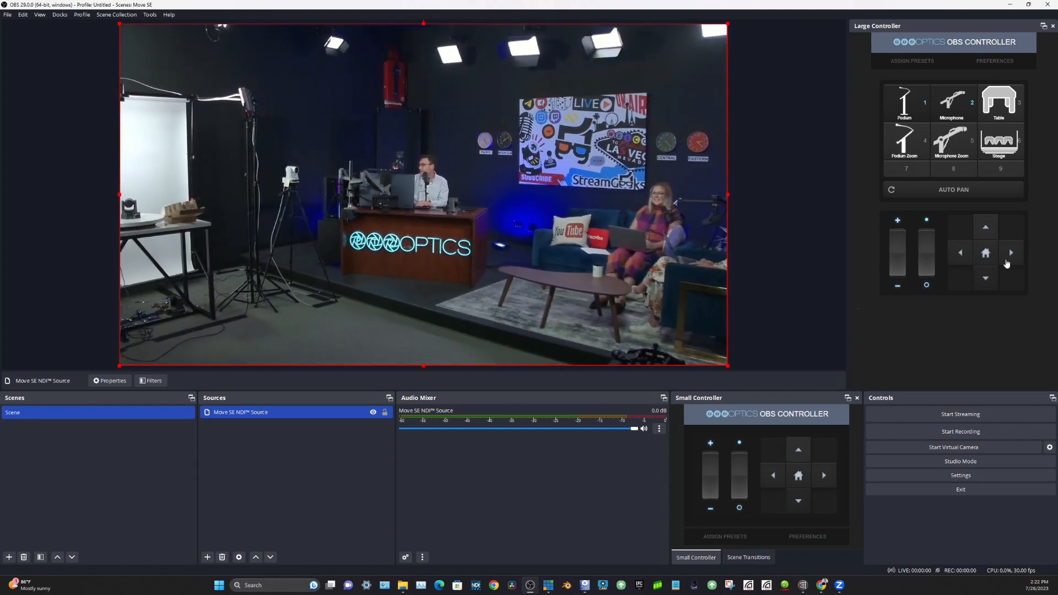
Pan the camera right twice and left once to frame the desk and photo area.
click(1009, 252)
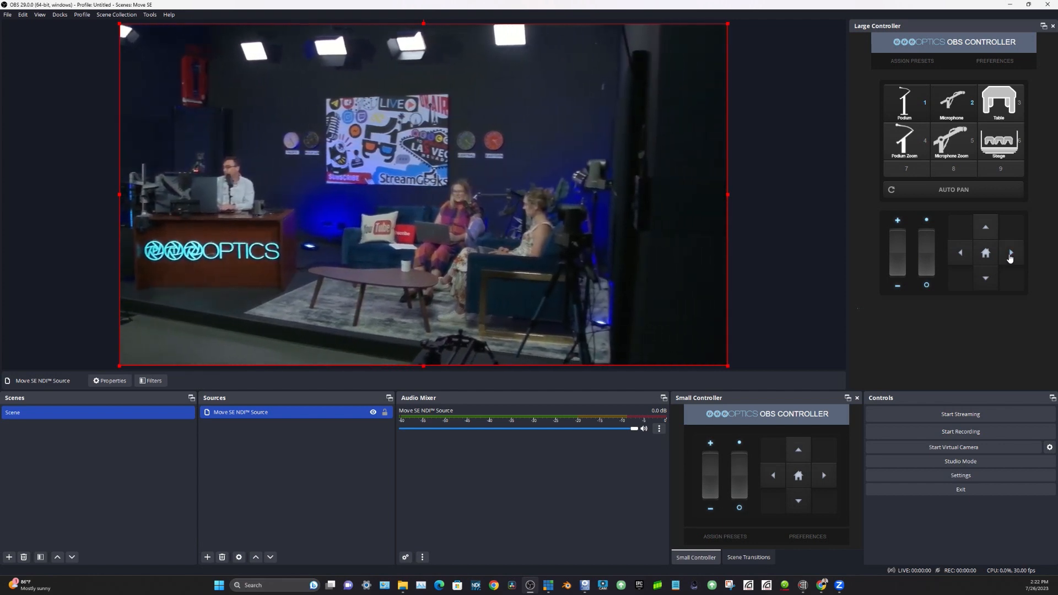
click(961, 253)
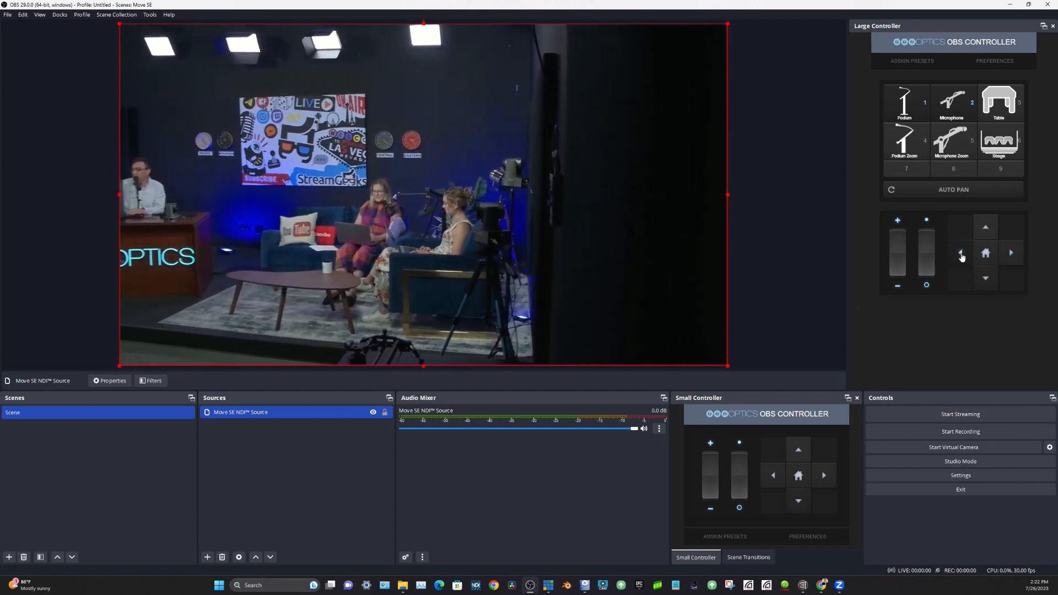
click(960, 252)
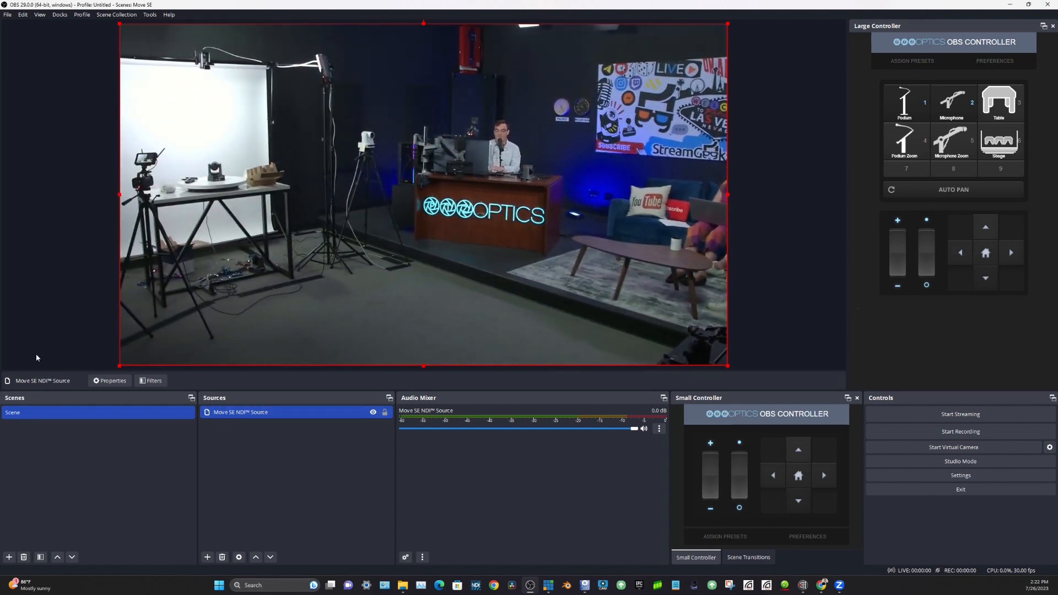
Create a new scene named Scene 2 and switch to it.
click(9, 556)
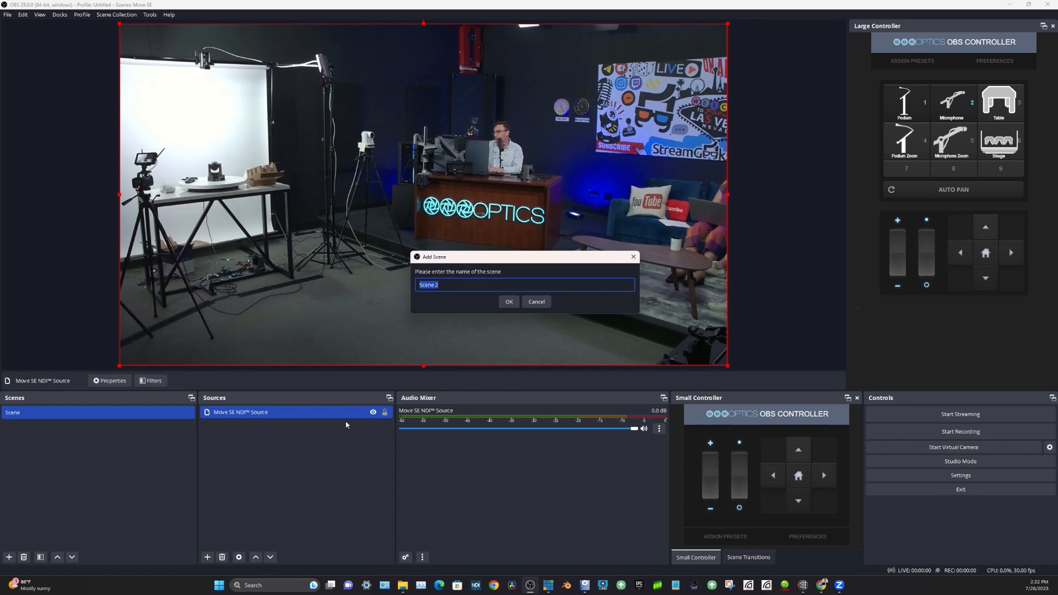
click(508, 302)
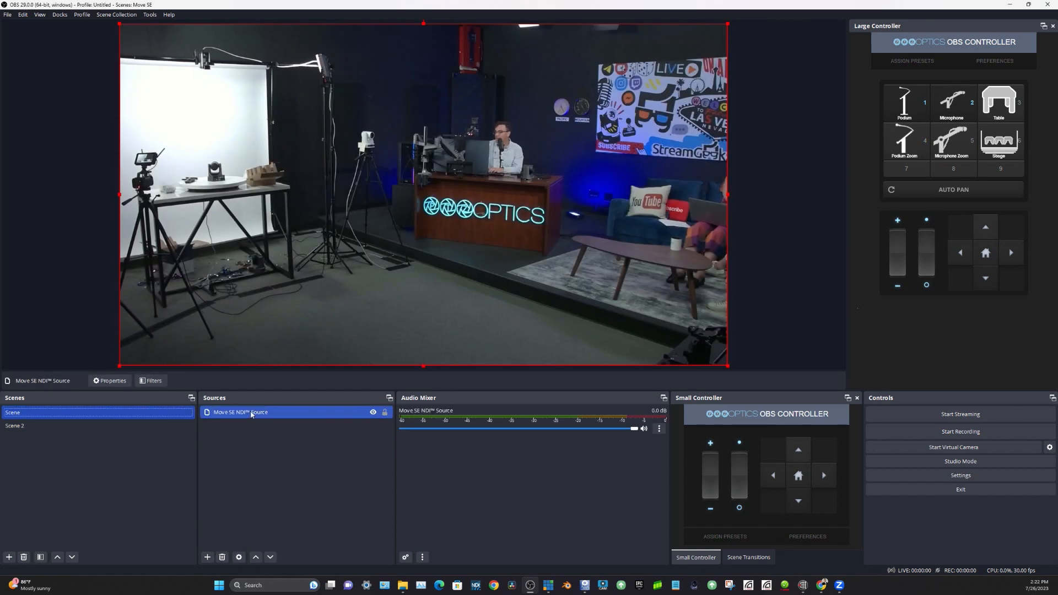
click(14, 425)
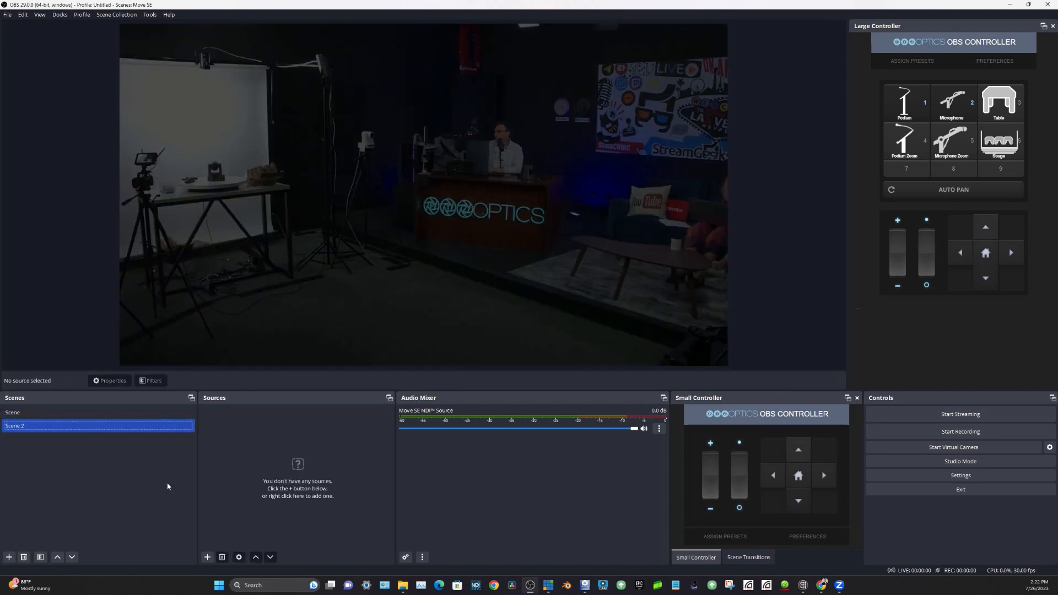
Add the existing Move SE NDI™ Source to Scene 2.
click(207, 556)
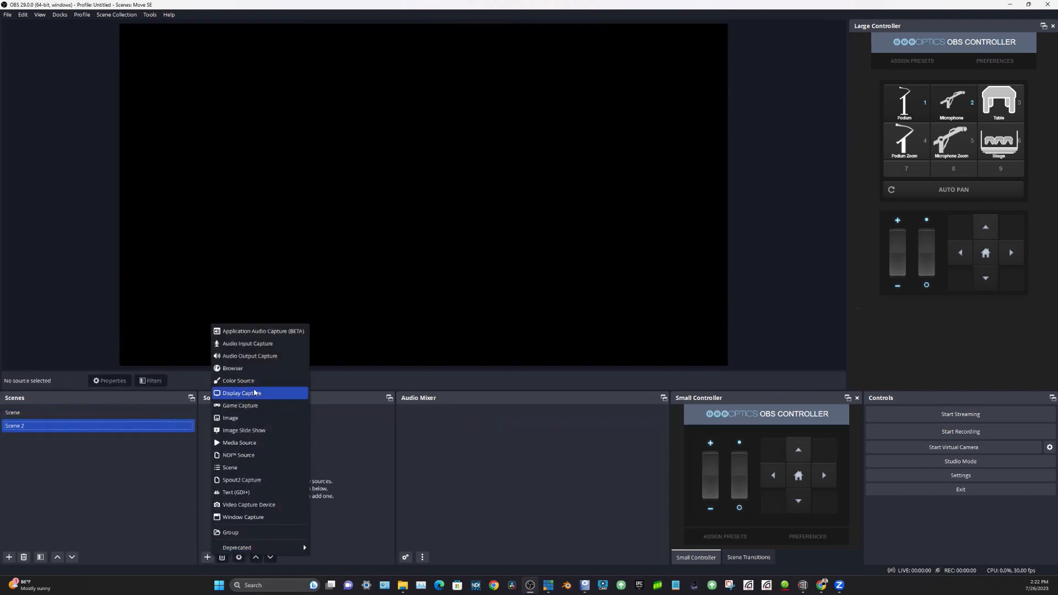
click(238, 454)
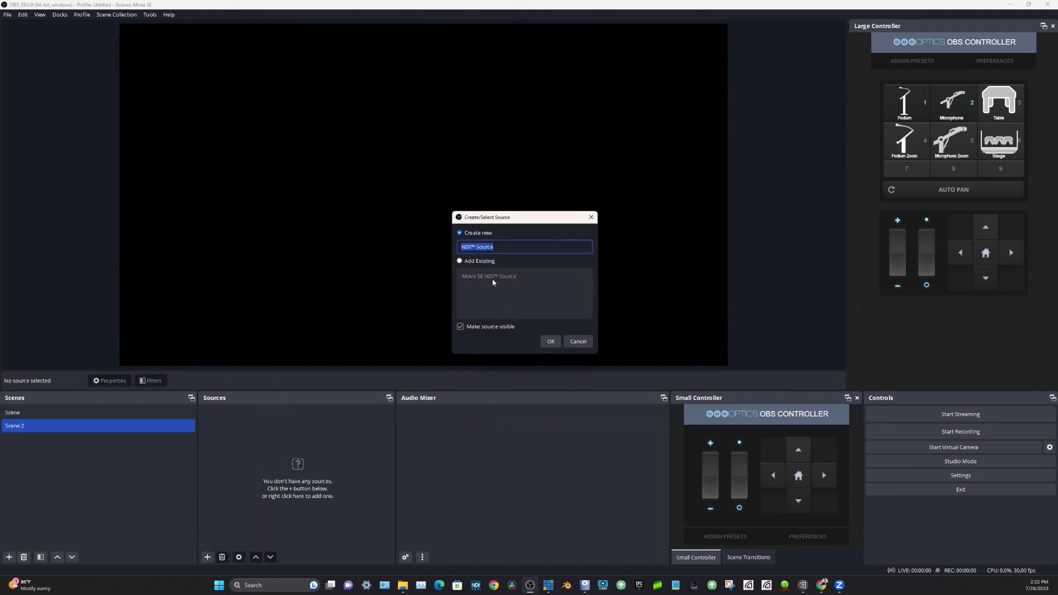
click(550, 341)
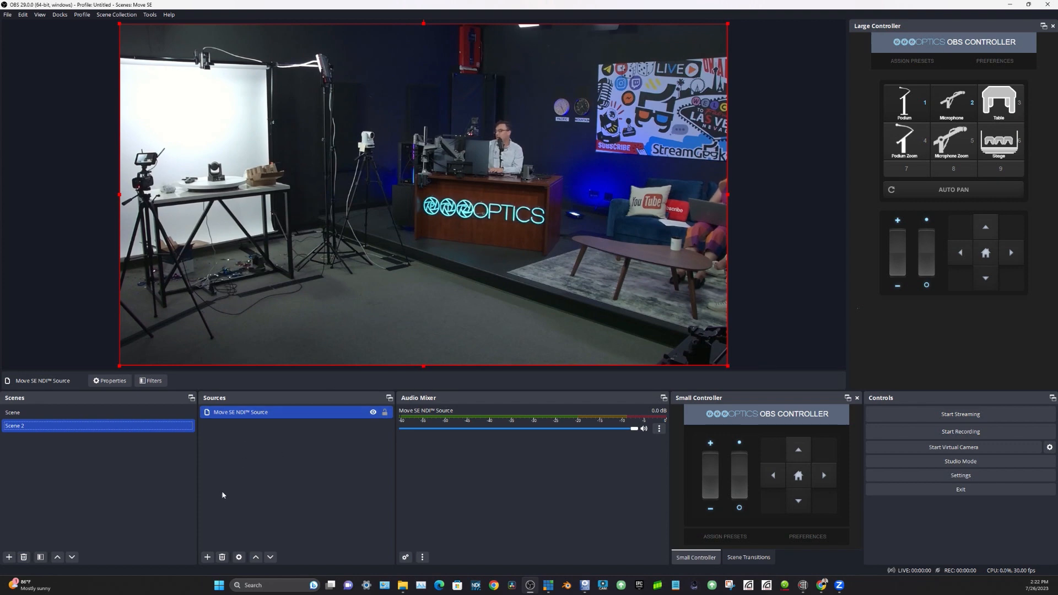
Add a Browser source to Scene 2, then cancel its Properties window without changes.
click(207, 557)
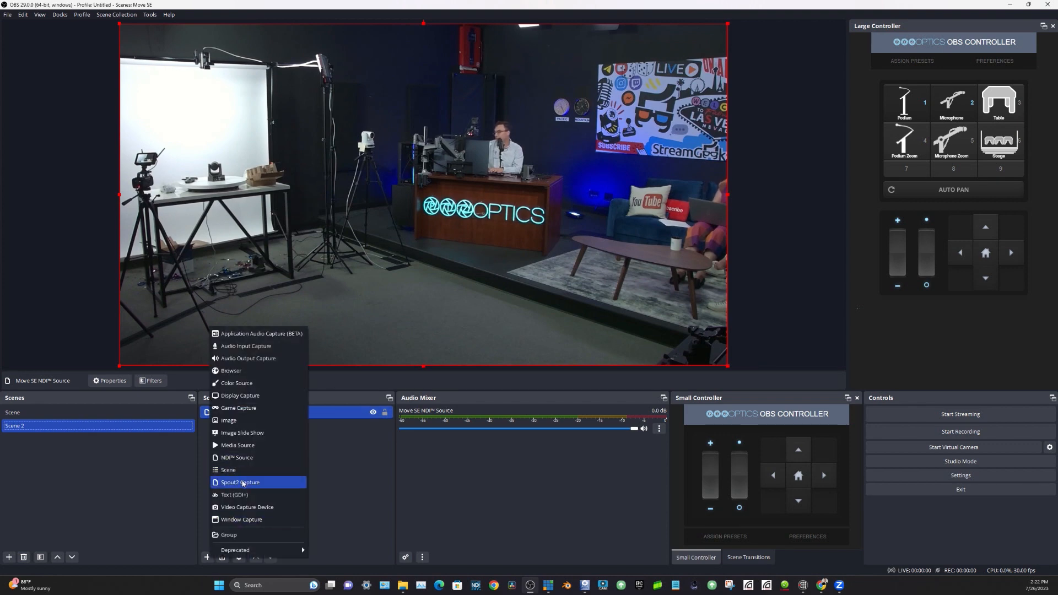
click(230, 370)
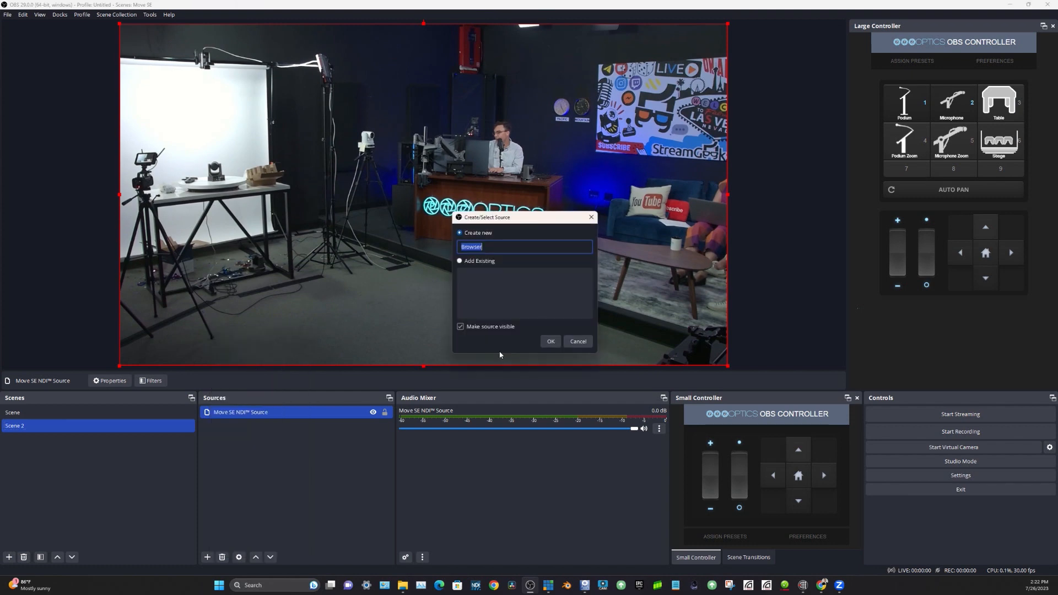
click(549, 340)
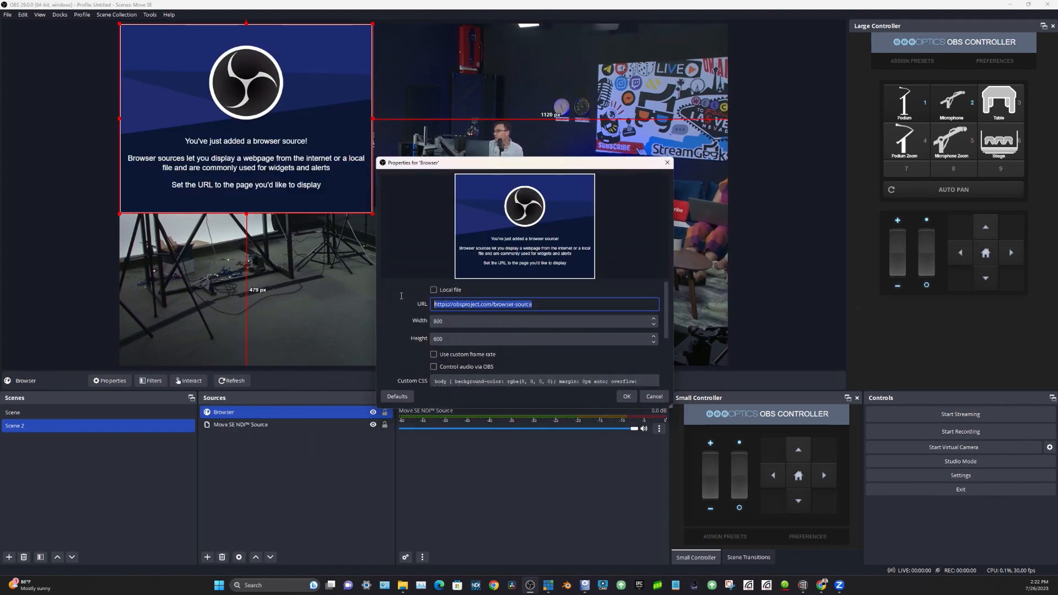
mouse_move(231, 298)
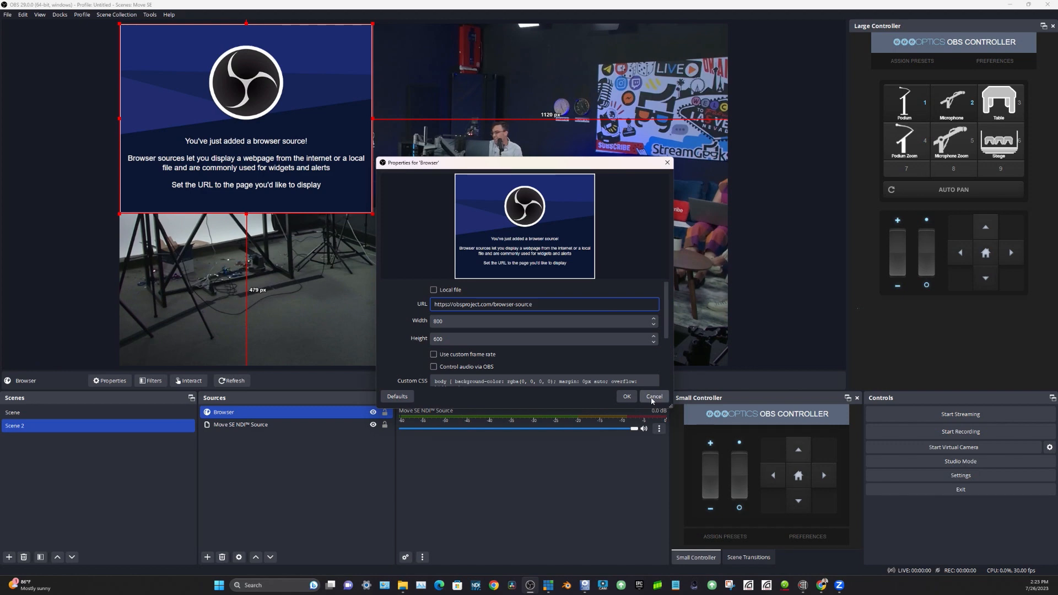
click(653, 396)
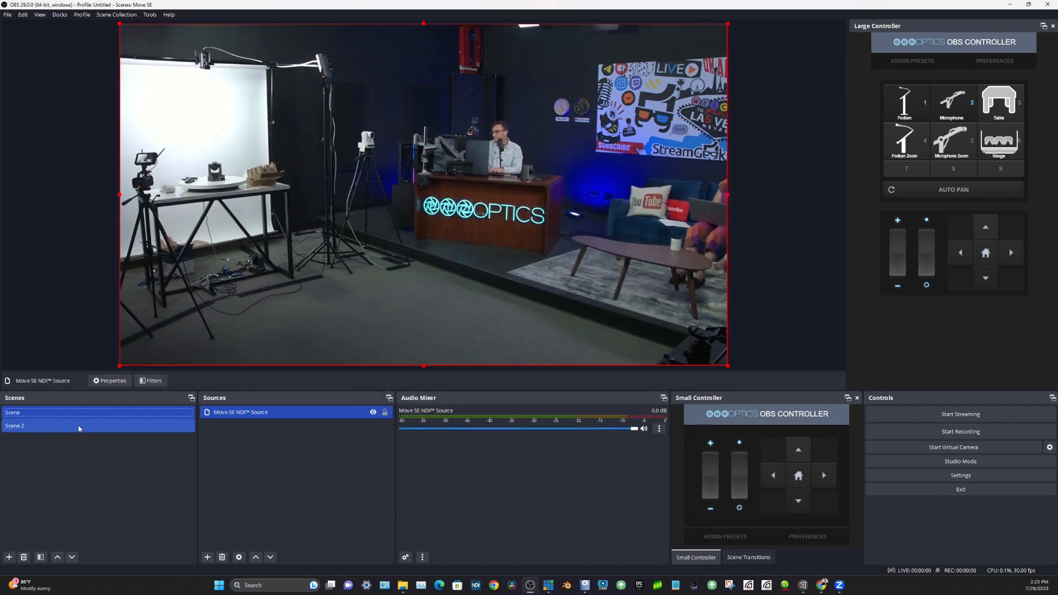
Delete the leftover Browser source from Scene 2, confirming the removal.
click(15, 426)
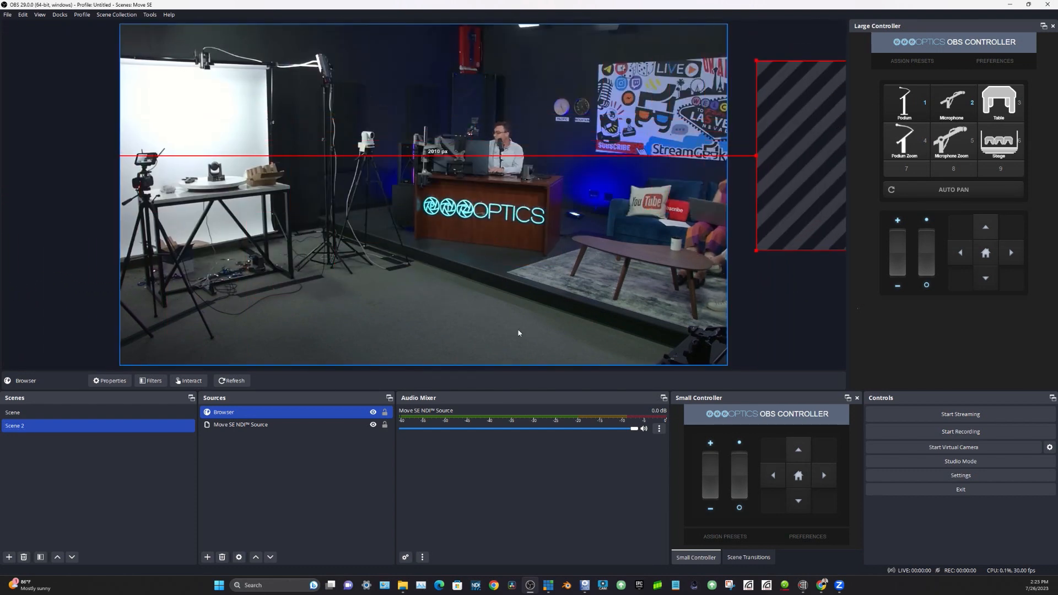
click(222, 557)
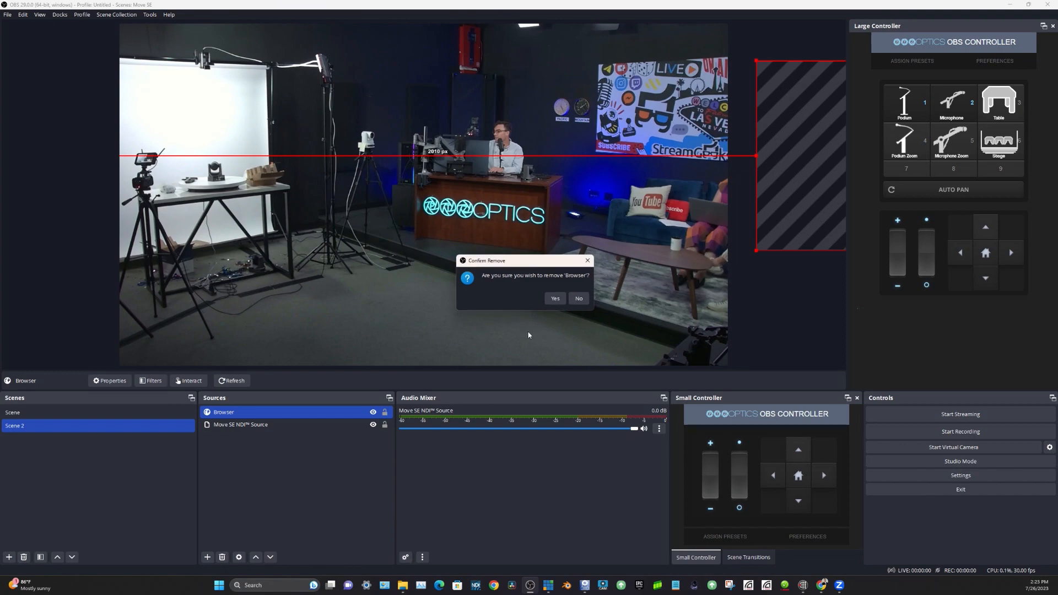
click(553, 298)
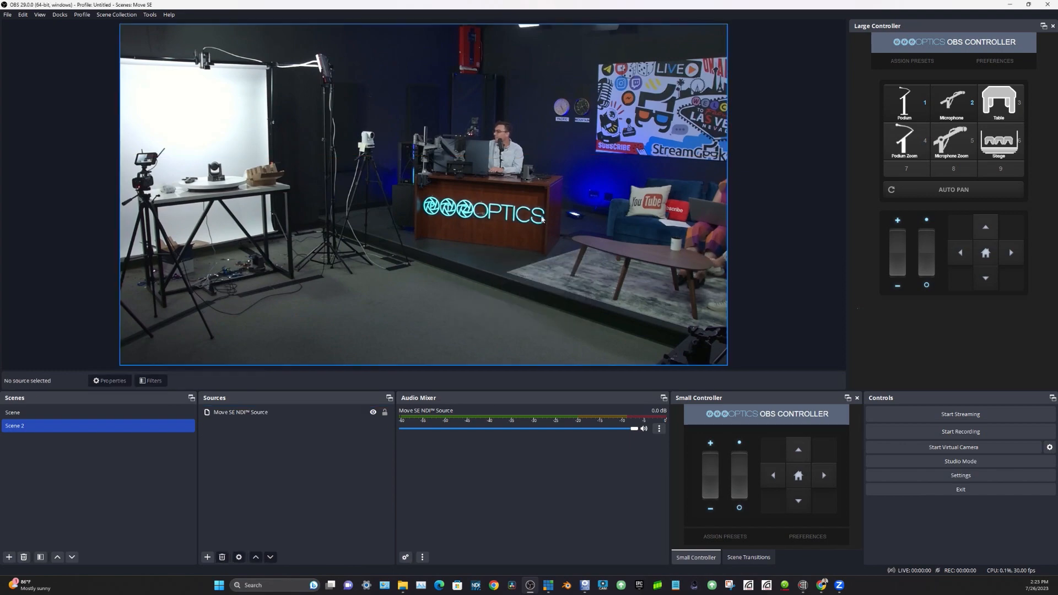